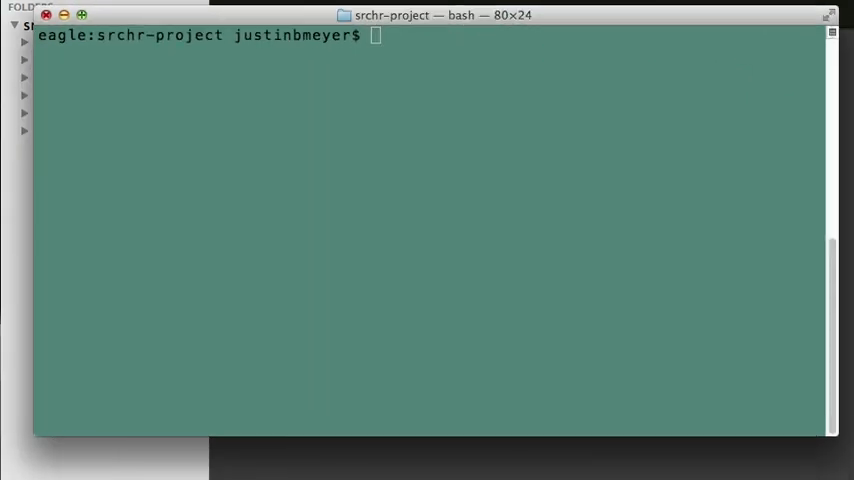
Run ./js jmvc/generate/app srchr and the generate/control commands for search, history and results.
text(./js jm)
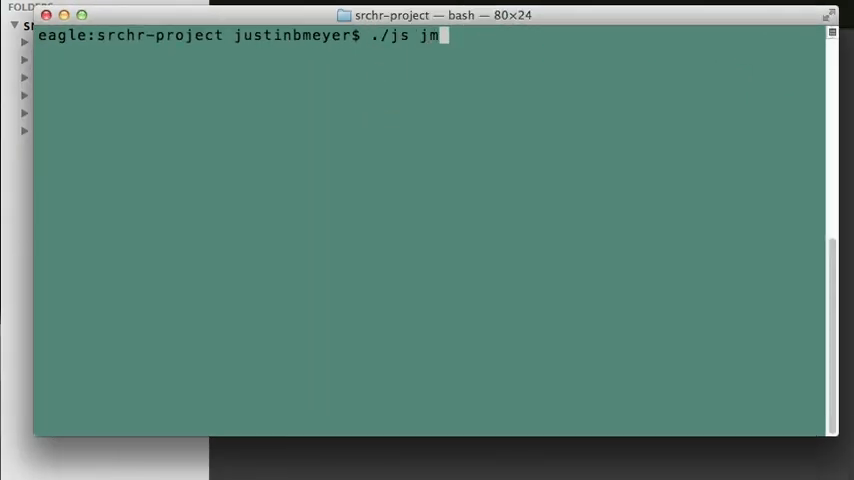
text(vc/generate/app sr)
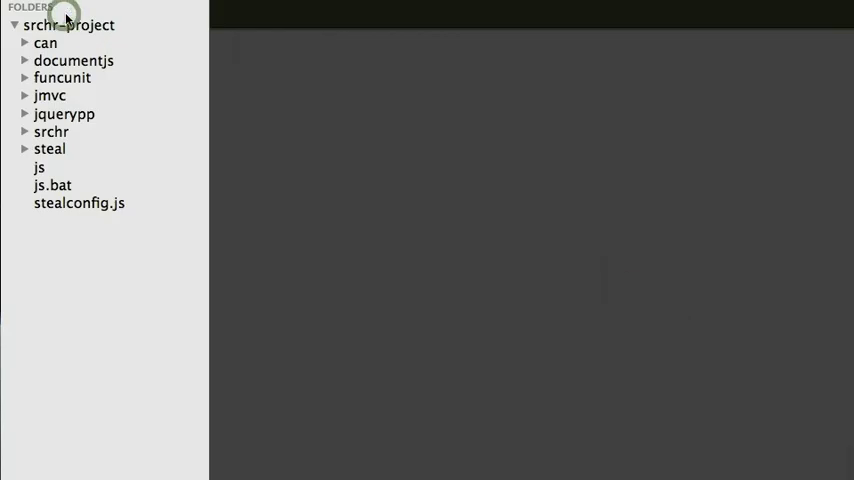
click(24, 132)
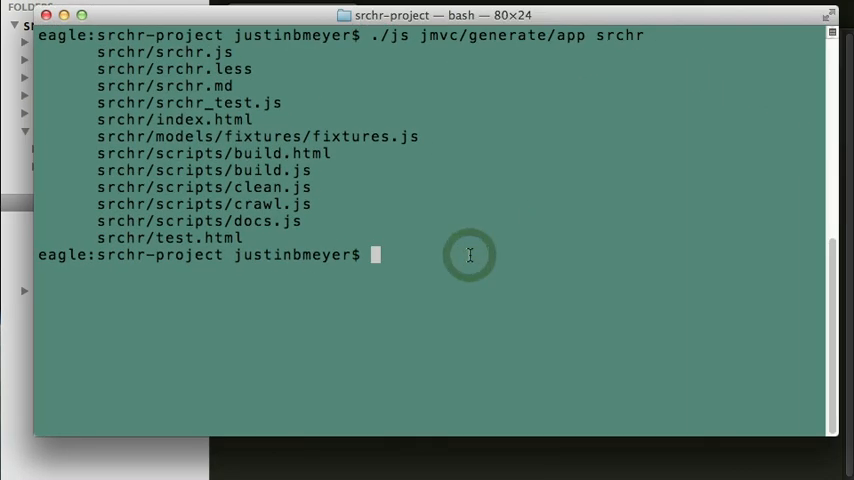
text(./js jmvc/generate/control srchr/search)
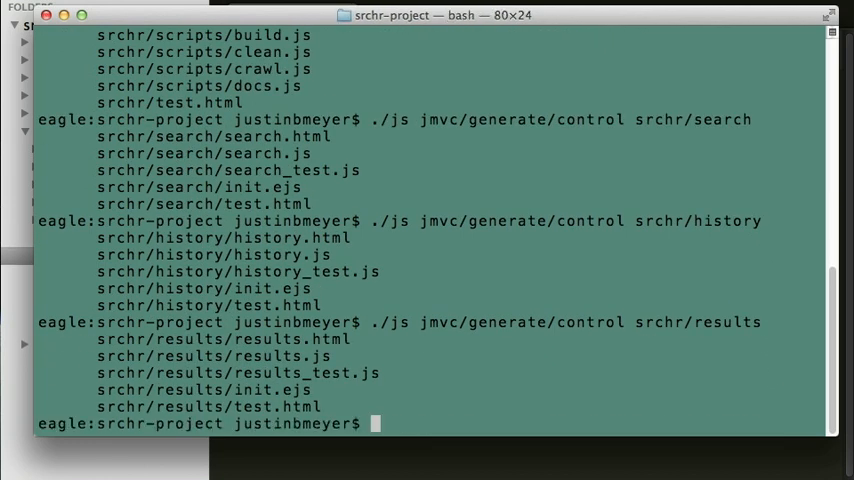
Run ./js jmvc/generate/control ui/tabs to create the tabs widget under the ui folder.
text(./js jm)
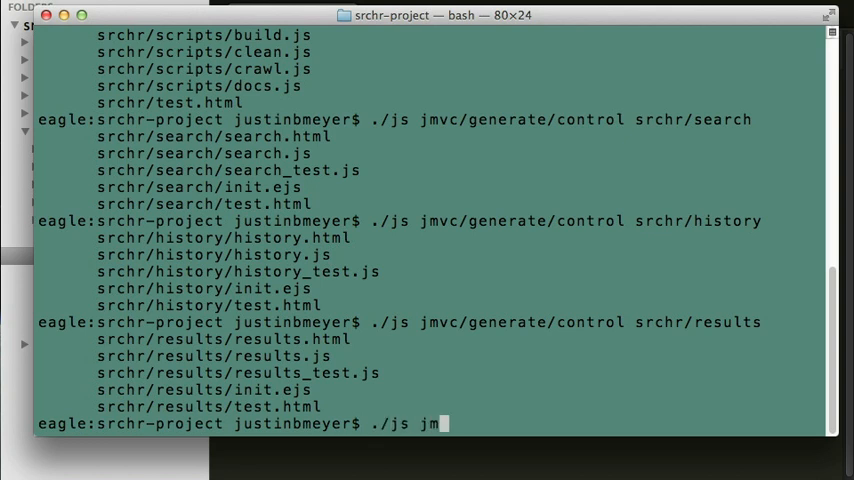
text(vc/generate/)
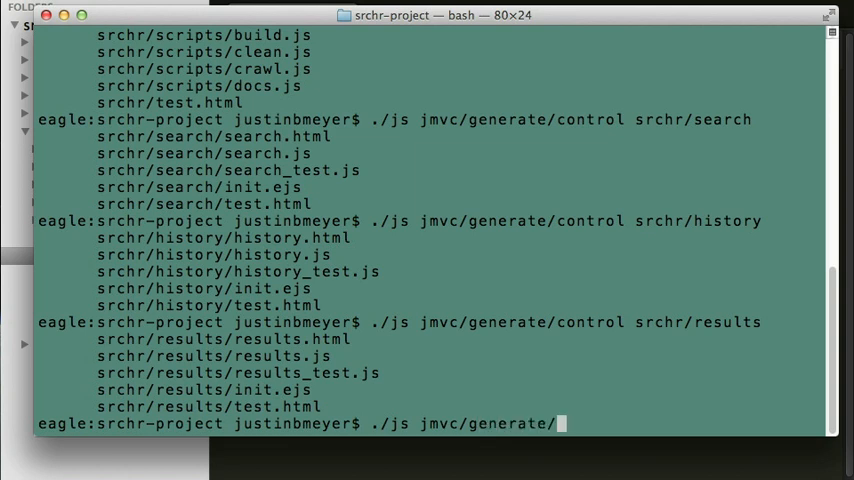
text(control ui)
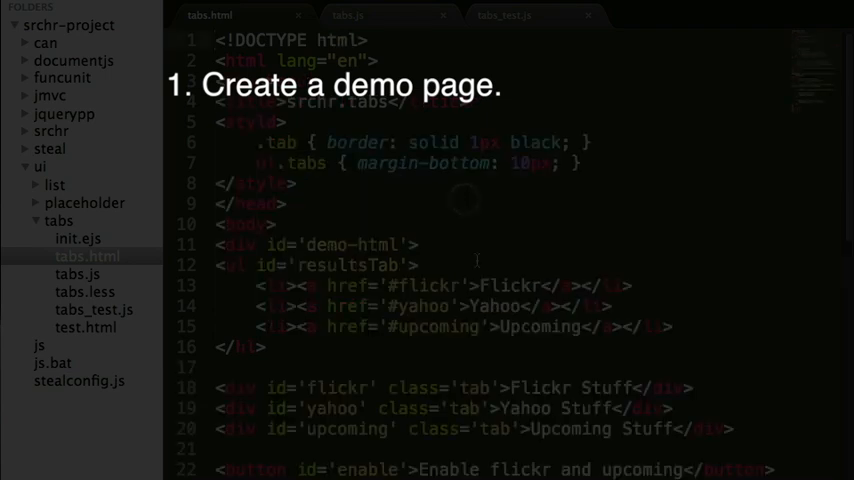
Scroll through tabs.html and then the tabs.js control script of the finished widget.
scroll(down, 3)
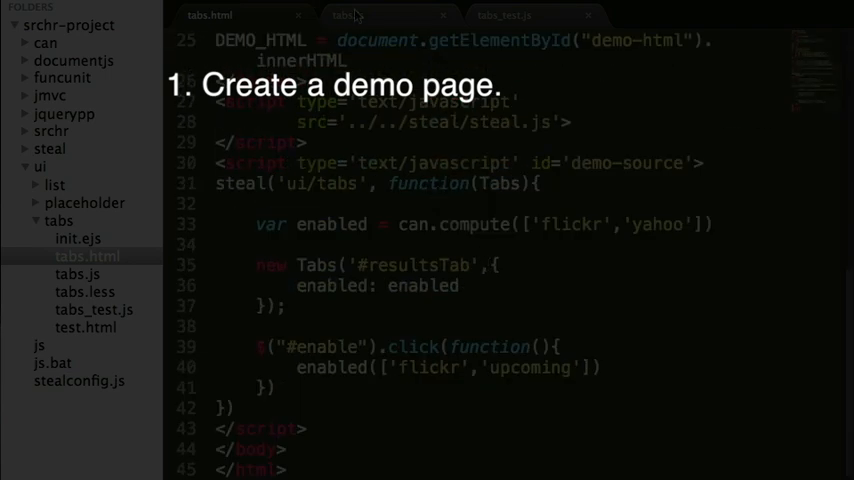
click(348, 16)
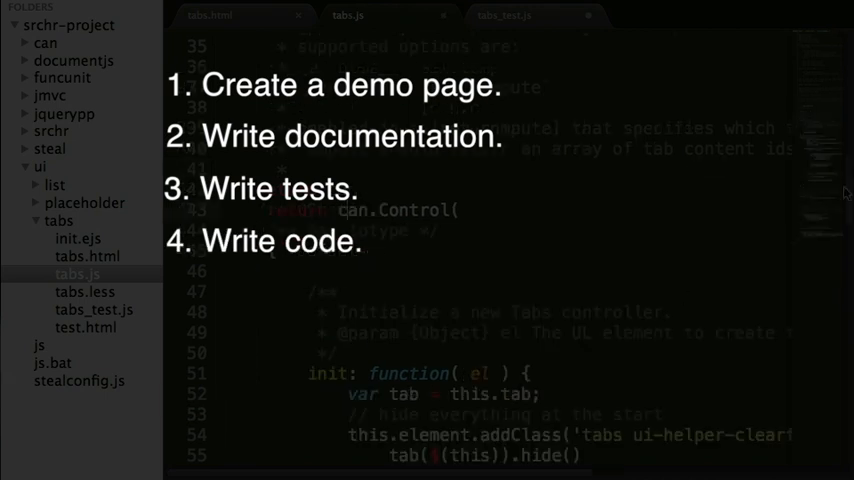
scroll(down, 3)
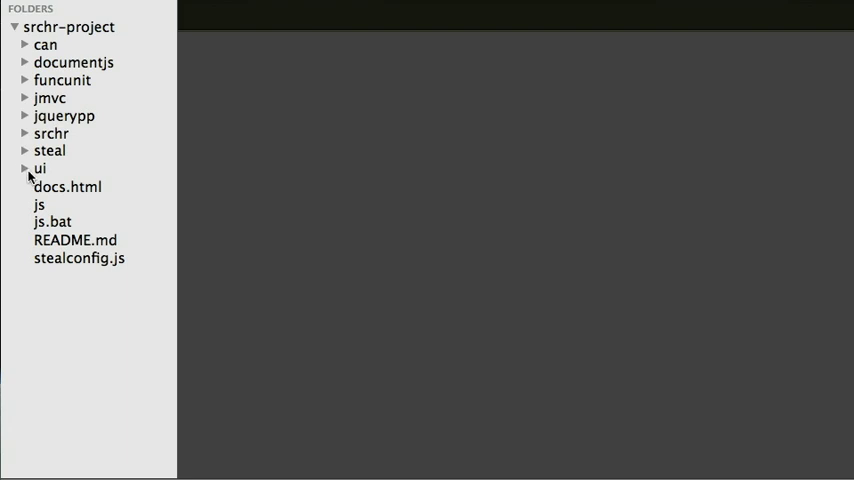
Expand the ui and tabs folders in the sidebar to reach the tabs.html demo page.
click(28, 168)
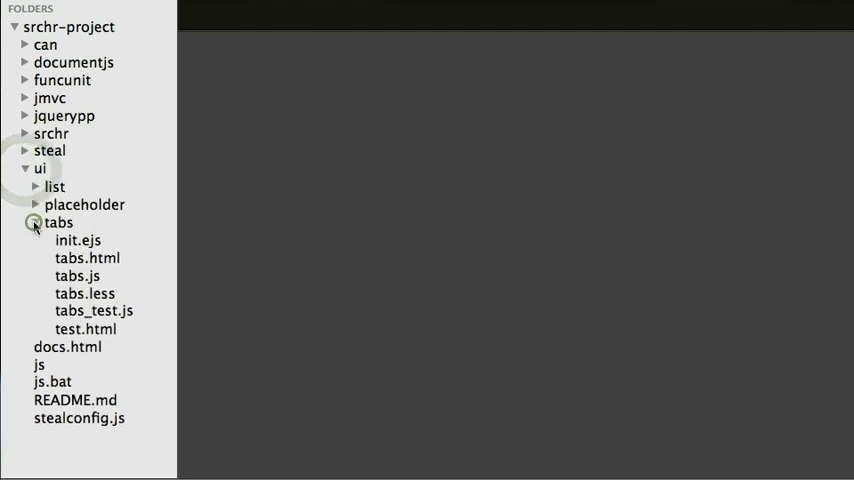
click(36, 222)
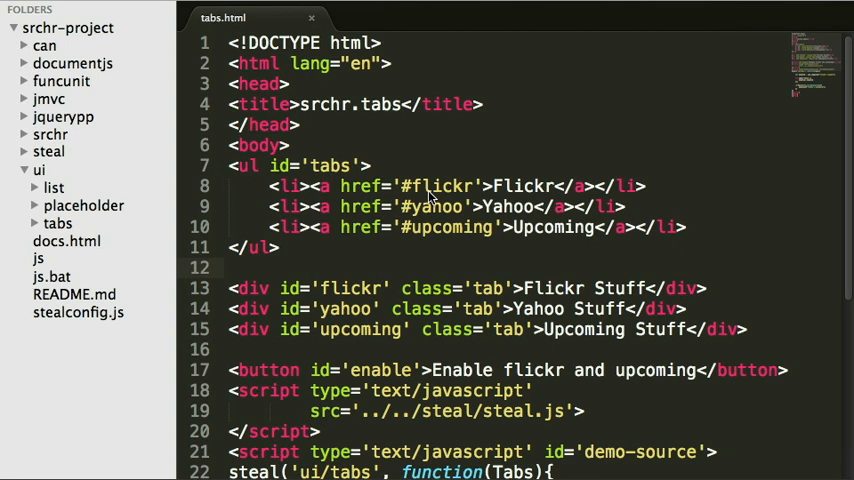
Highlight the flickr tab id and the enabled compute variable in the demo page.
double_click(438, 186)
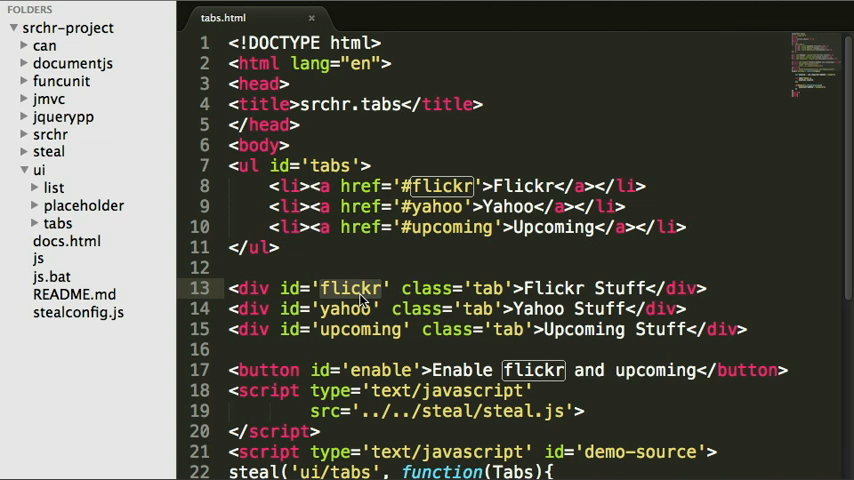
scroll(down, 3)
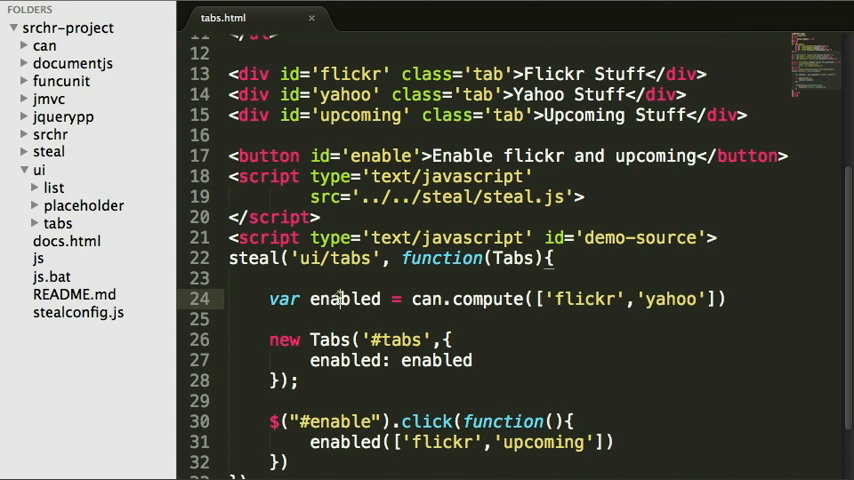
double_click(344, 298)
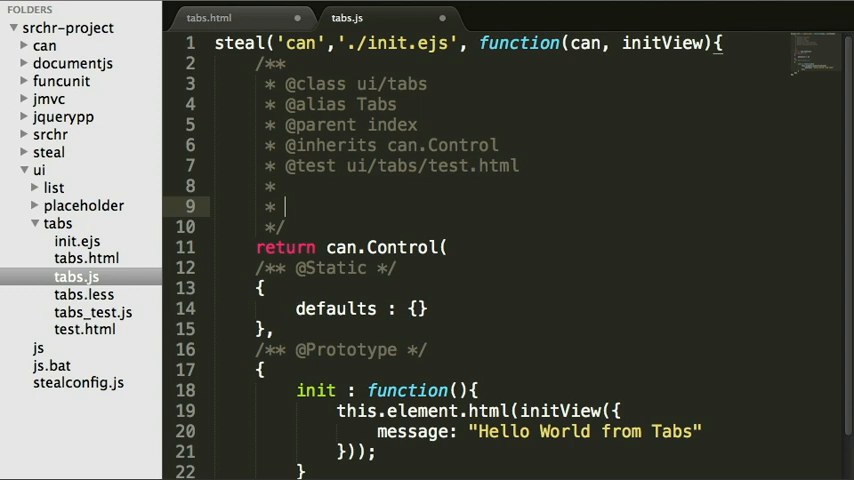
Write 'A Tabs widget for showing and hiding content' docs in tabs.js, then bring up tabs_test.js.
text(A Tabs widget for showing and hiding content. Given)
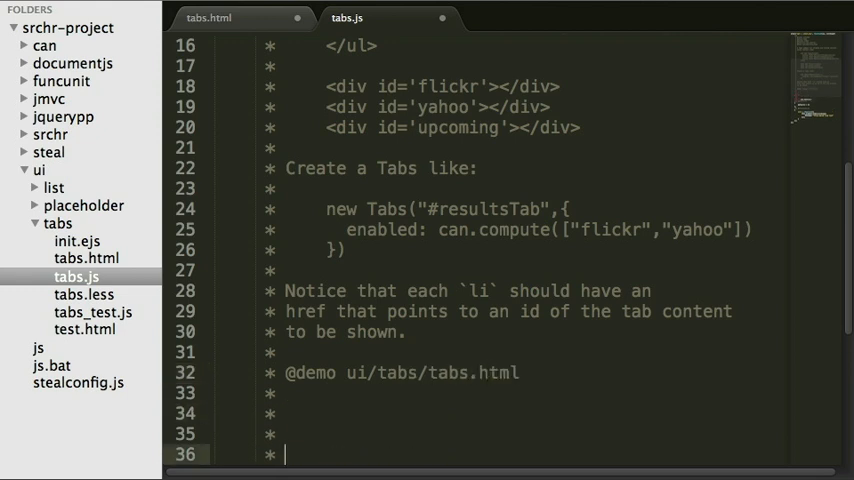
scroll(down, 3)
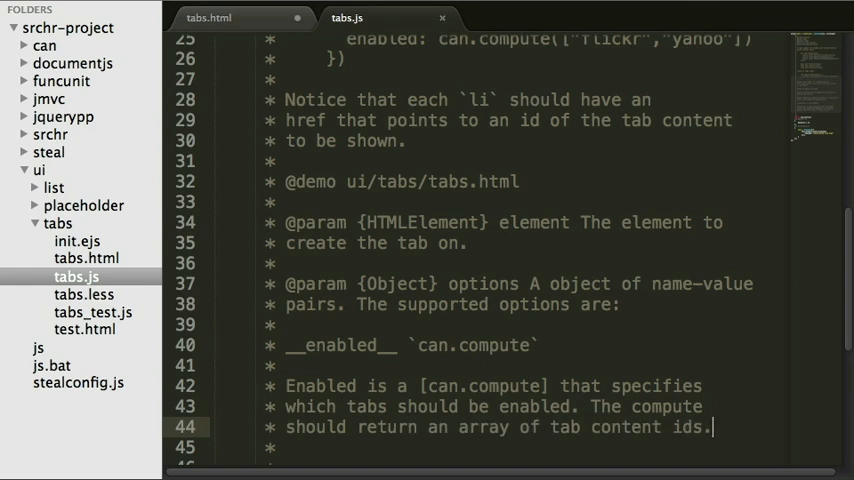
click(92, 312)
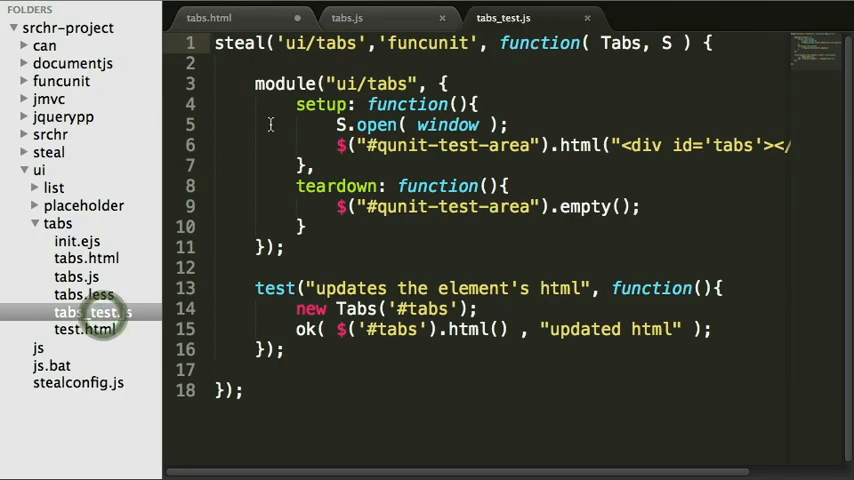
Scroll through the hide/show/enable test cases and the init and update implementation.
scroll(down, 3)
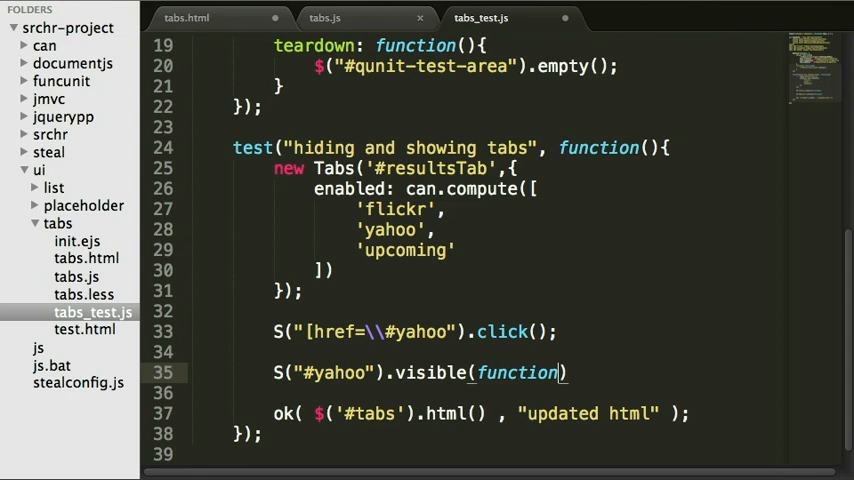
scroll(down, 3)
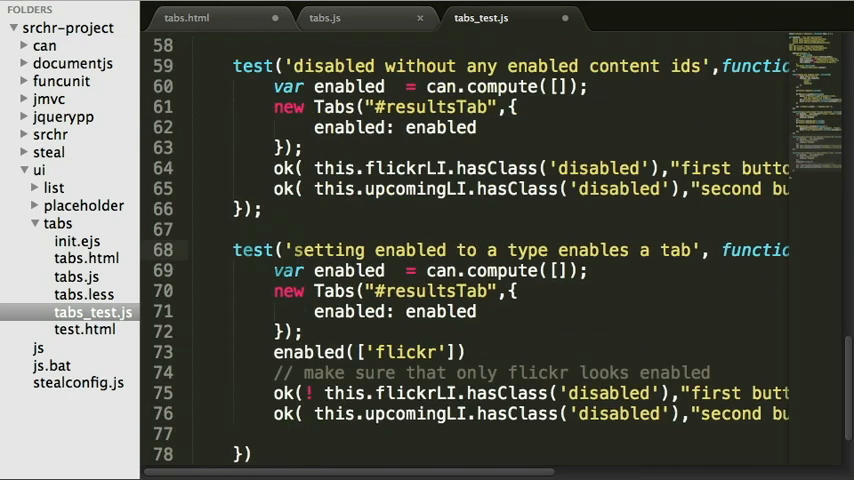
scroll(down, 3)
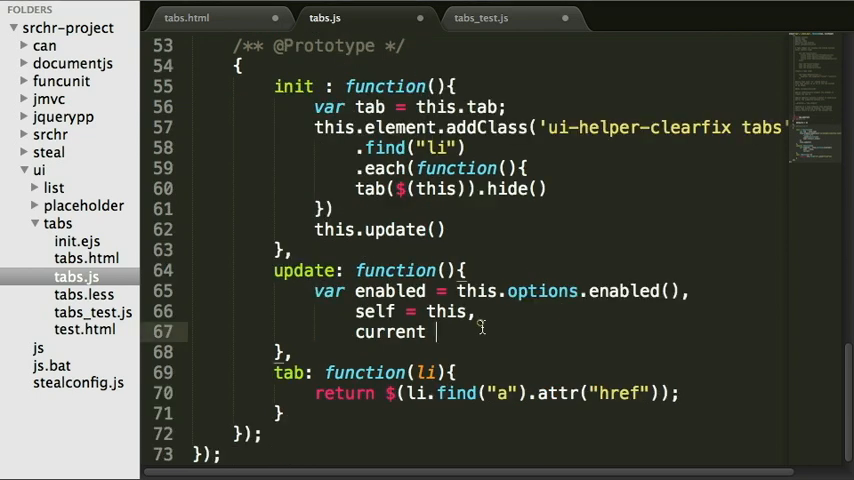
scroll(down, 3)
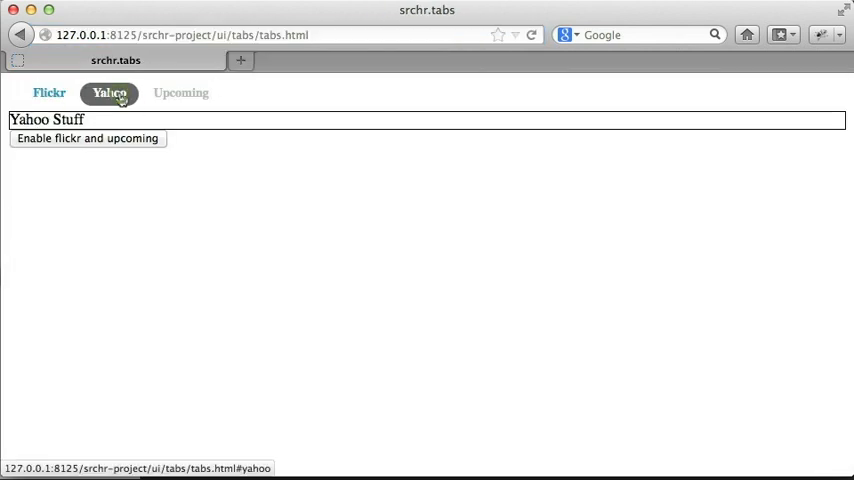
Select the Yahoo tab on the demo page so it displays Yahoo Stuff.
click(58, 92)
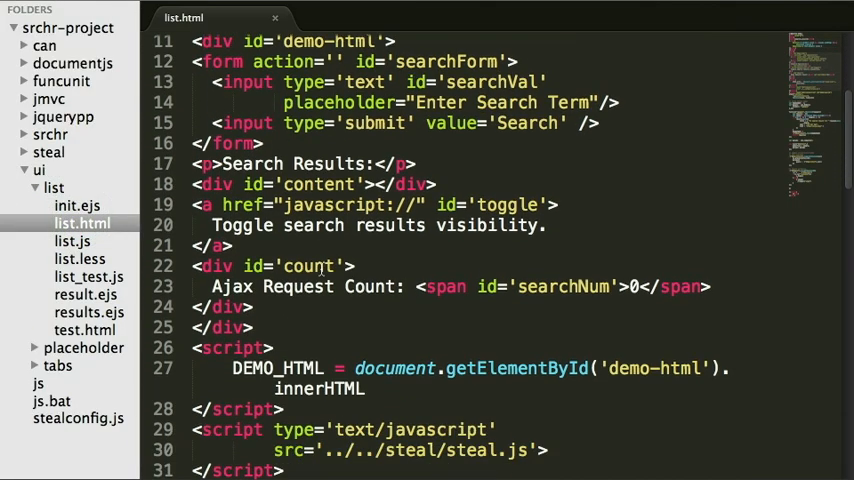
Look through list.html, the documented list.js script and list_test.js, returning to list.js.
scroll(down, 3)
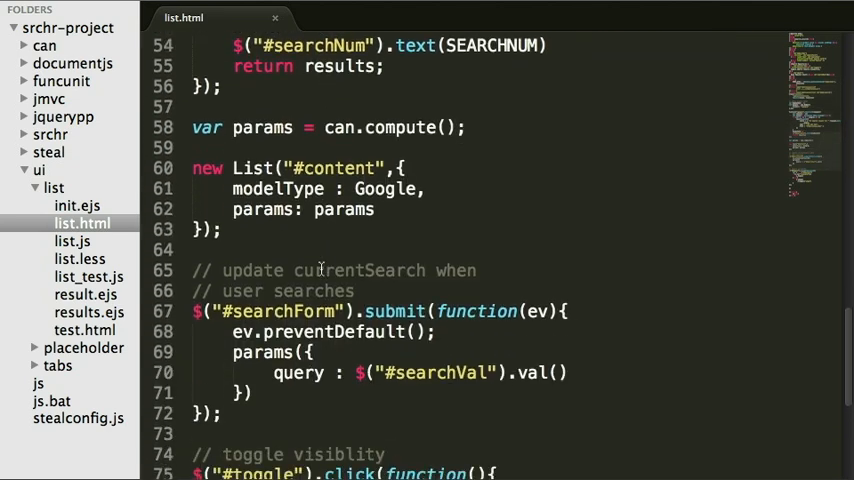
click(72, 240)
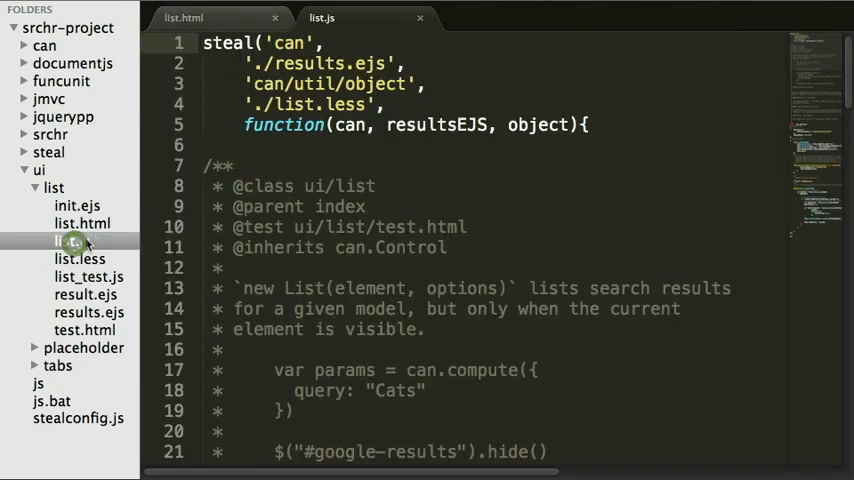
scroll(down, 3)
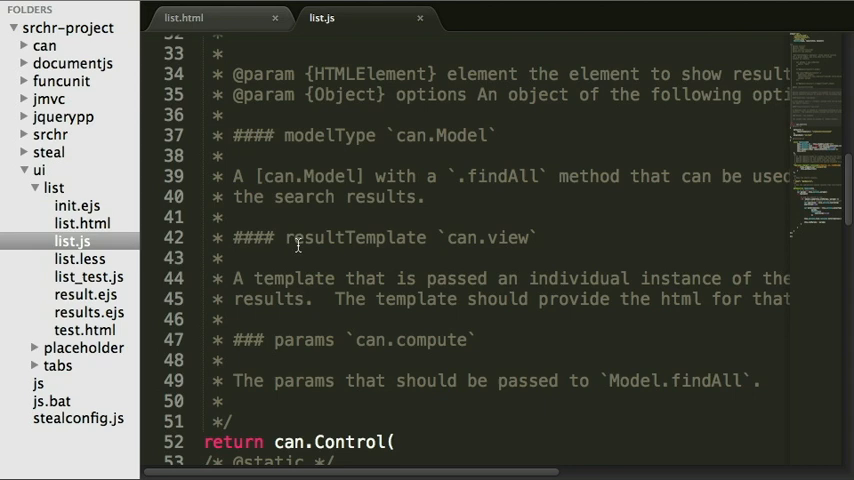
click(88, 276)
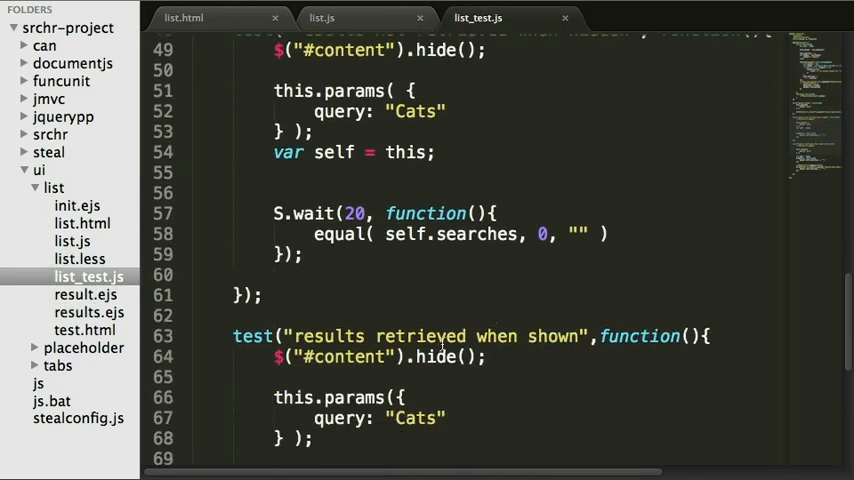
click(322, 16)
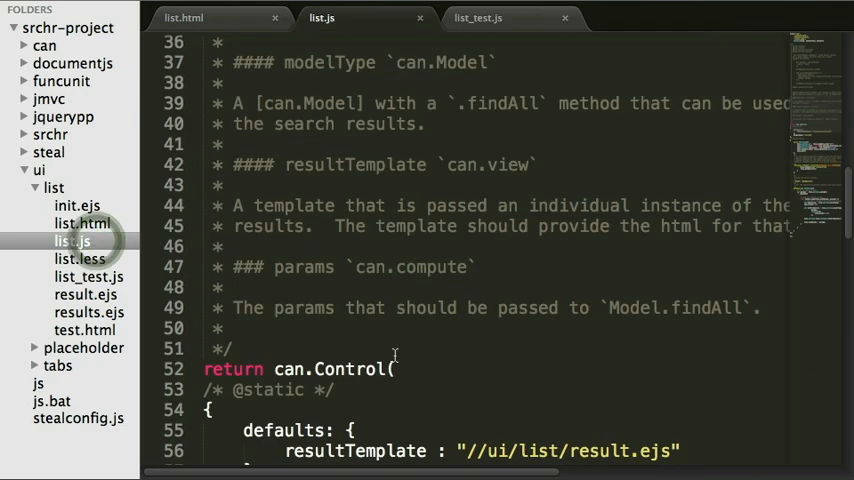
scroll(down, 3)
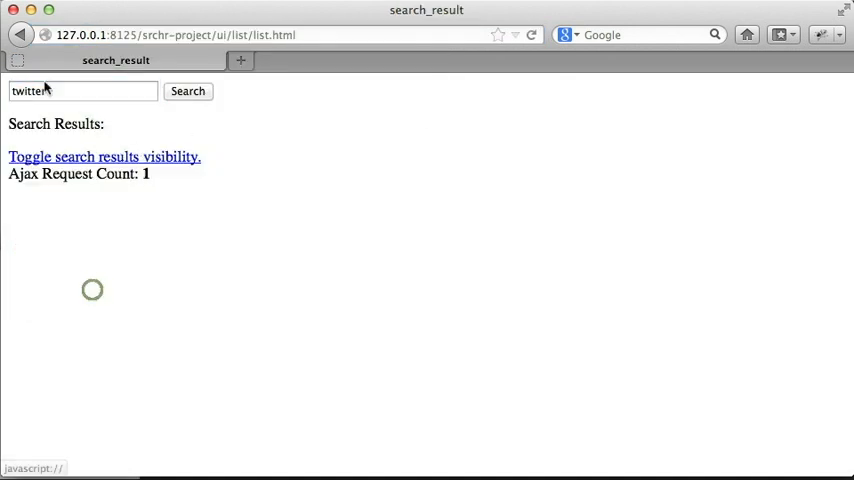
Search 'google' on the list demo to show five results, then enter test.html in the address bar.
text(google)
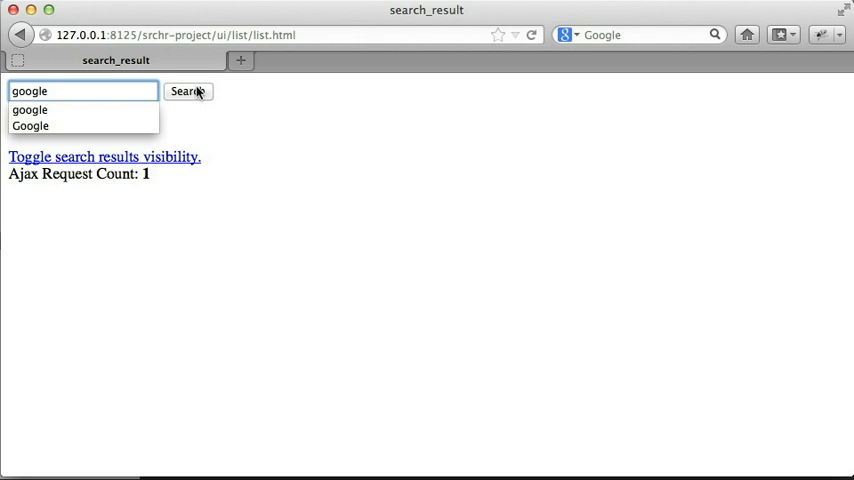
click(188, 92)
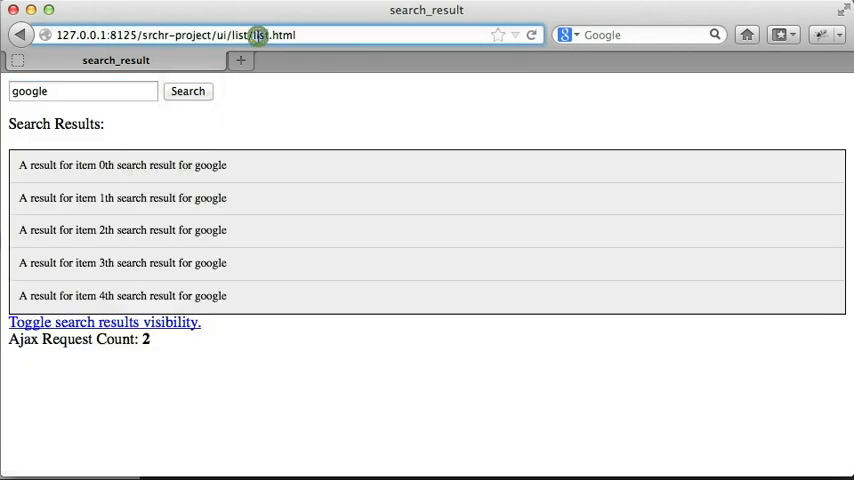
text(test.html)
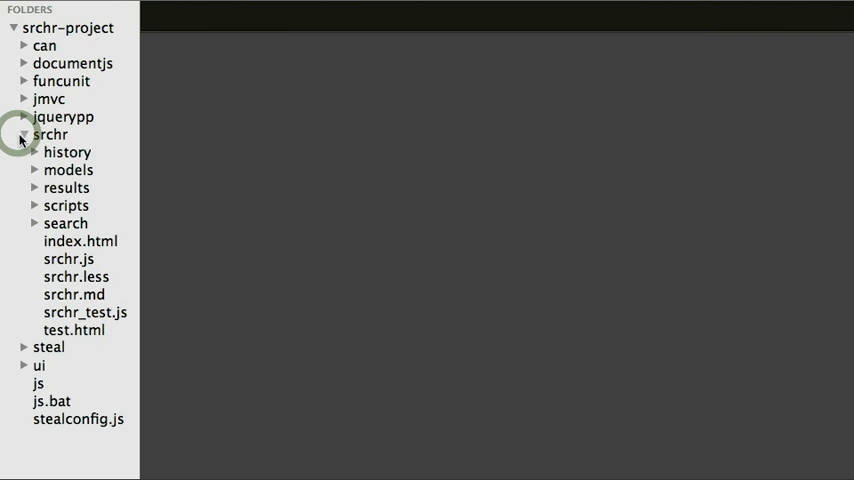
Review the results controller code, inspecting the currentSearch and enabled compute usages.
click(34, 188)
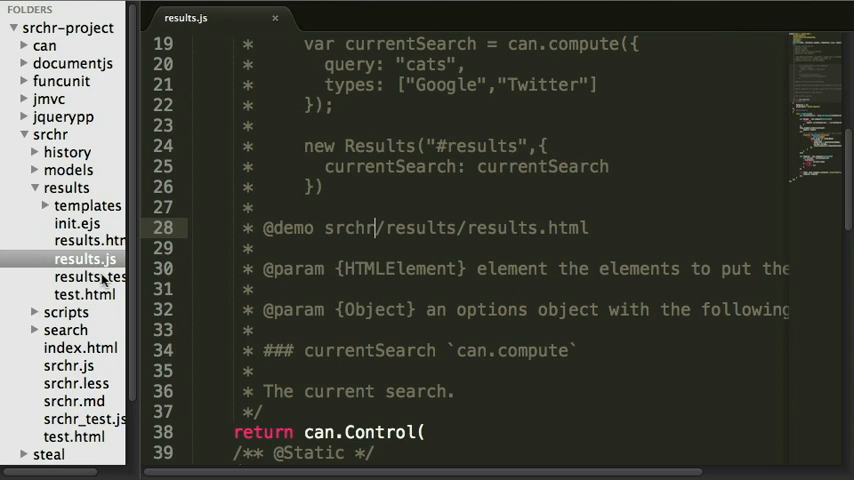
click(88, 276)
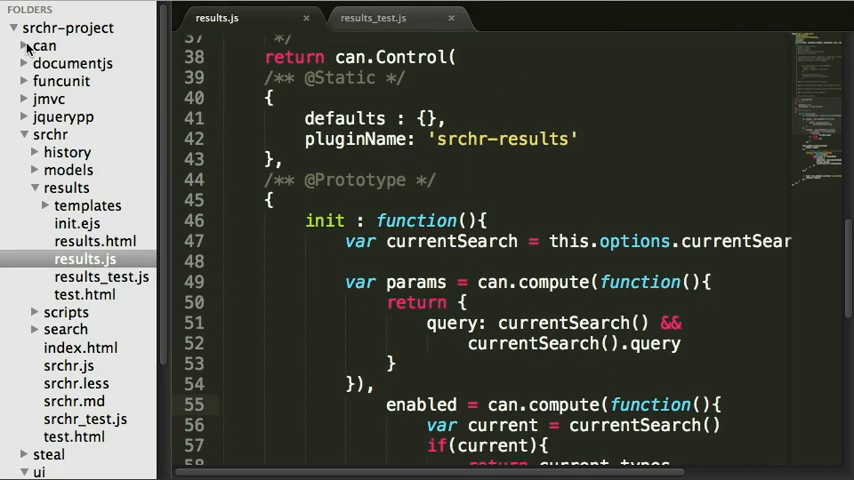
mouse_move(28, 50)
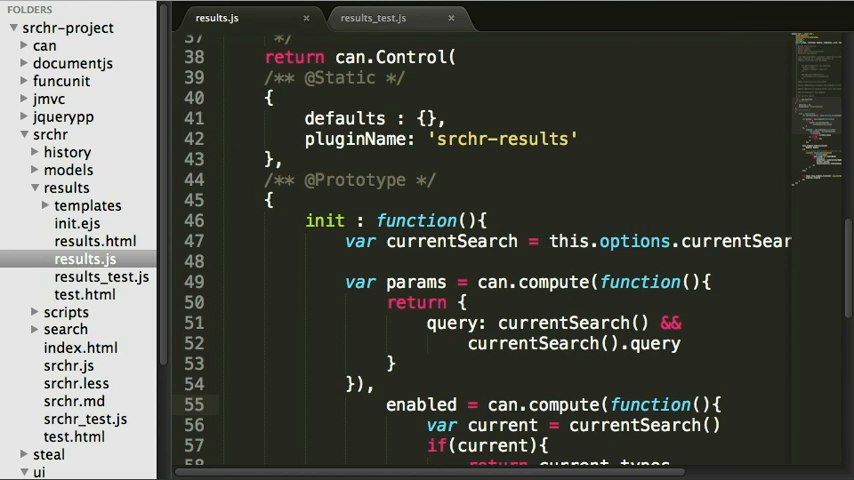
double_click(452, 240)
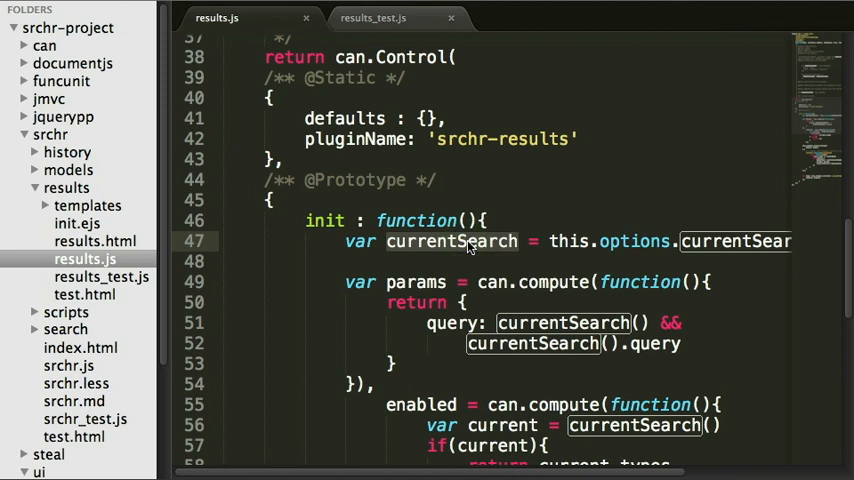
scroll(down, 3)
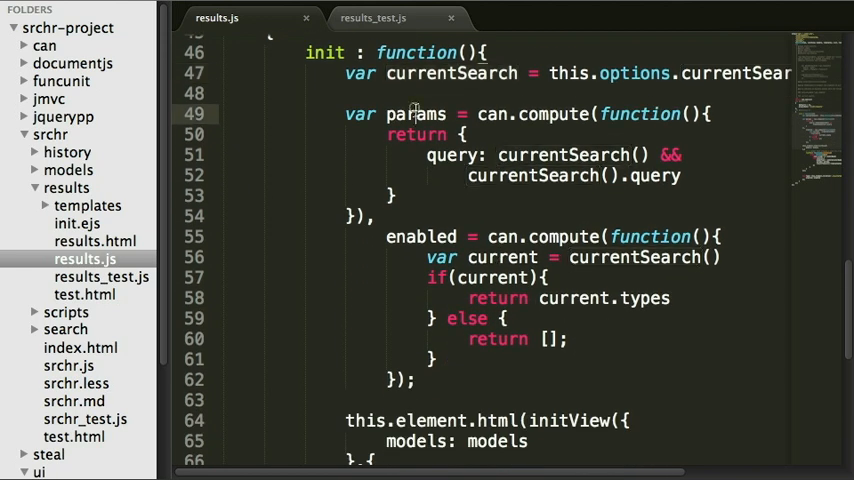
double_click(420, 236)
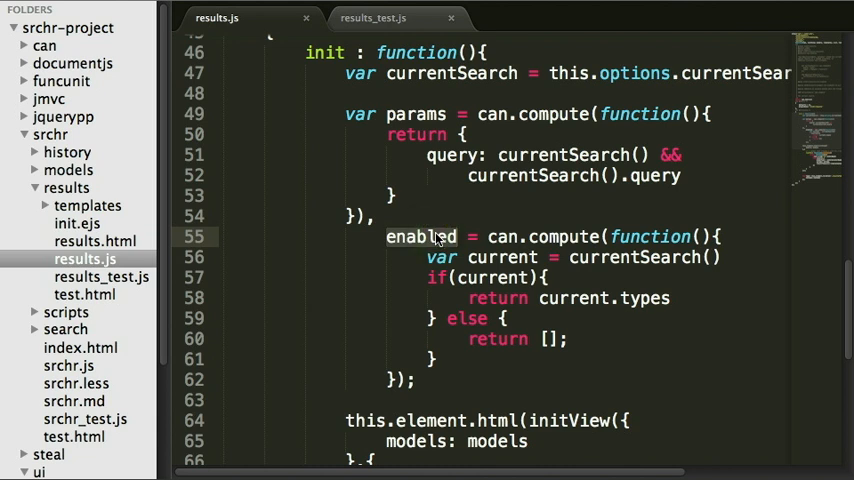
scroll(down, 3)
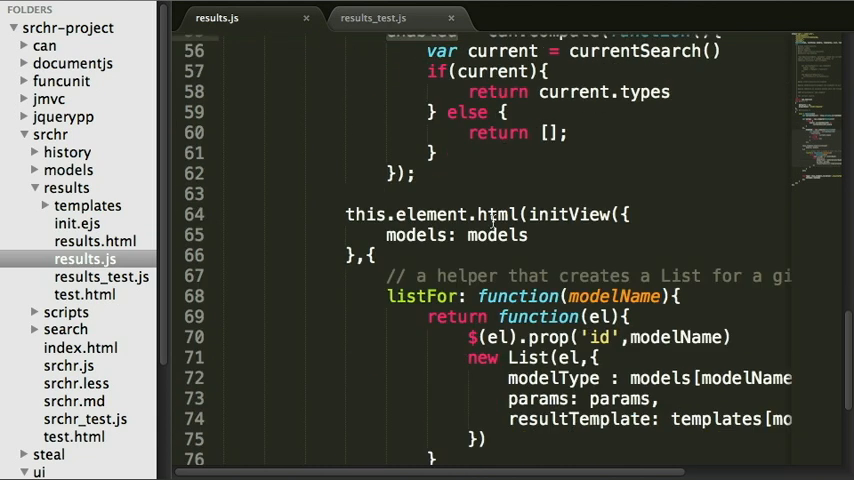
Review the results init.ejs template, inspecting the listFor helper and List constructor.
double_click(570, 214)
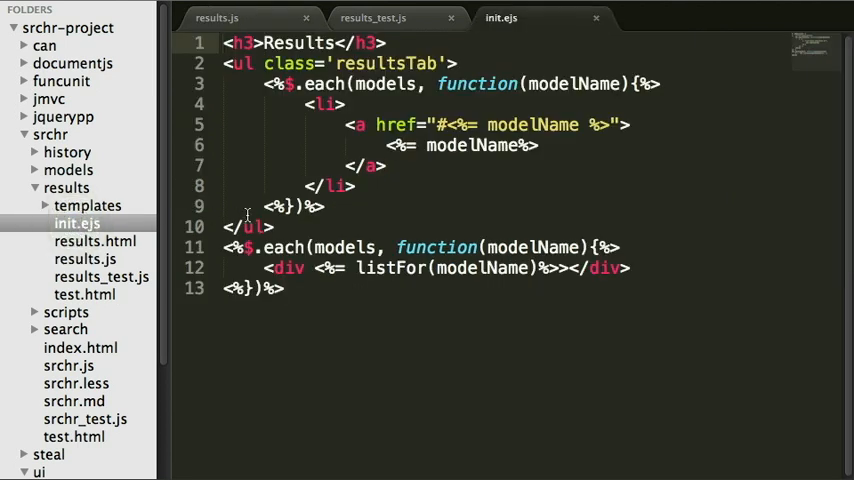
double_click(384, 268)
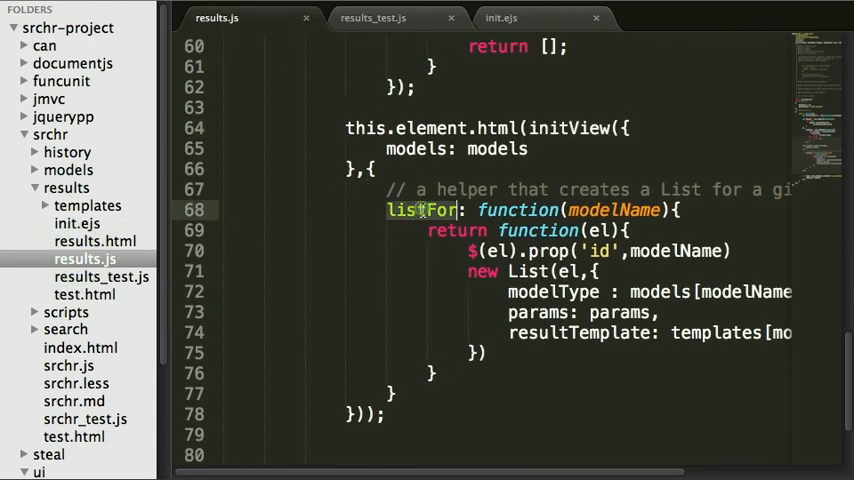
double_click(530, 272)
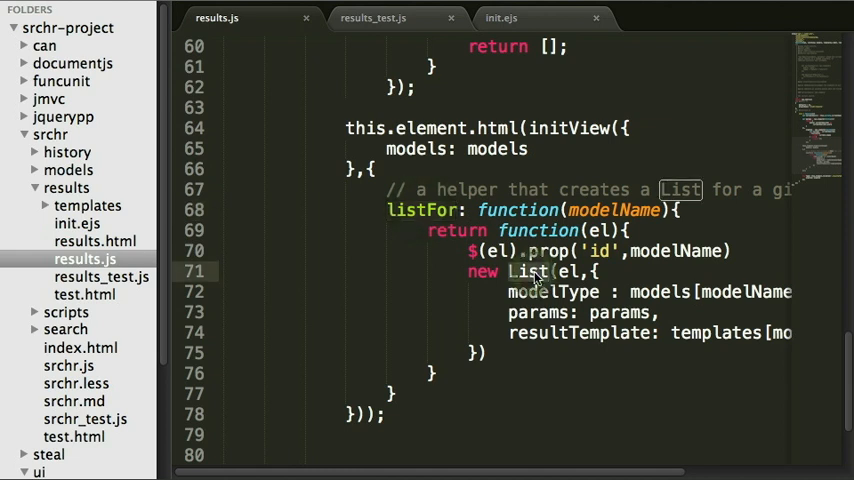
scroll(down, 3)
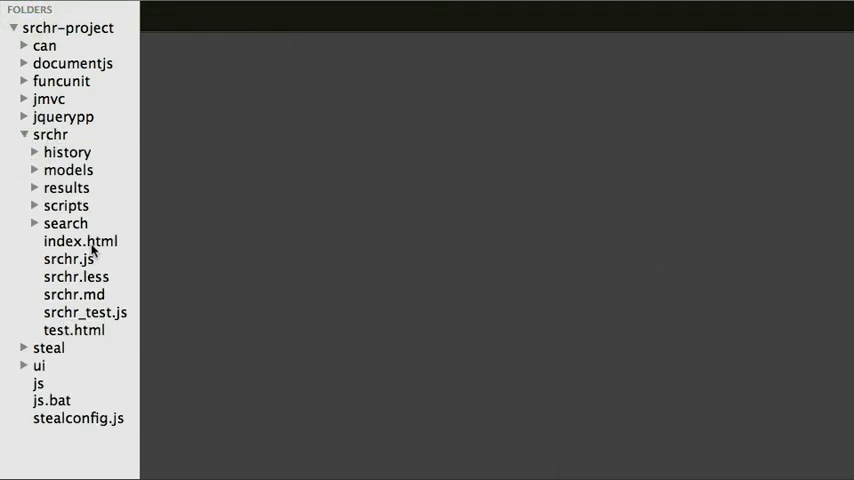
Review srchr's index.html and the srchr.md readme on installing, testing and building.
double_click(80, 240)
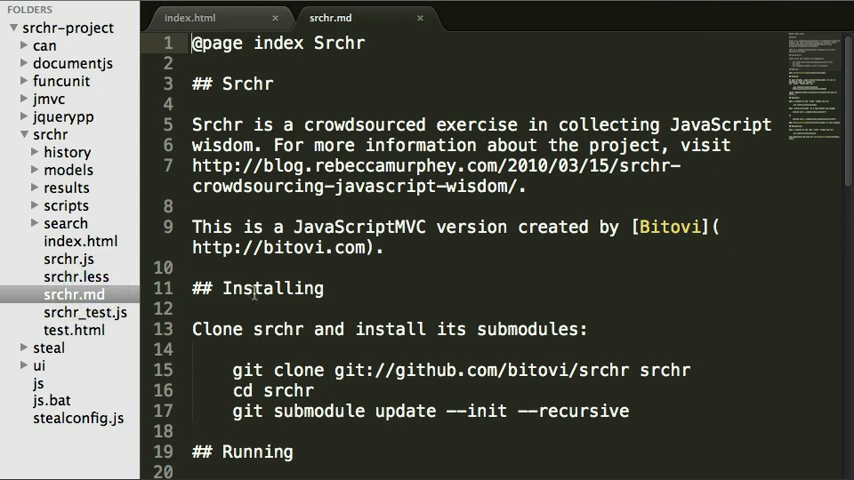
double_click(272, 288)
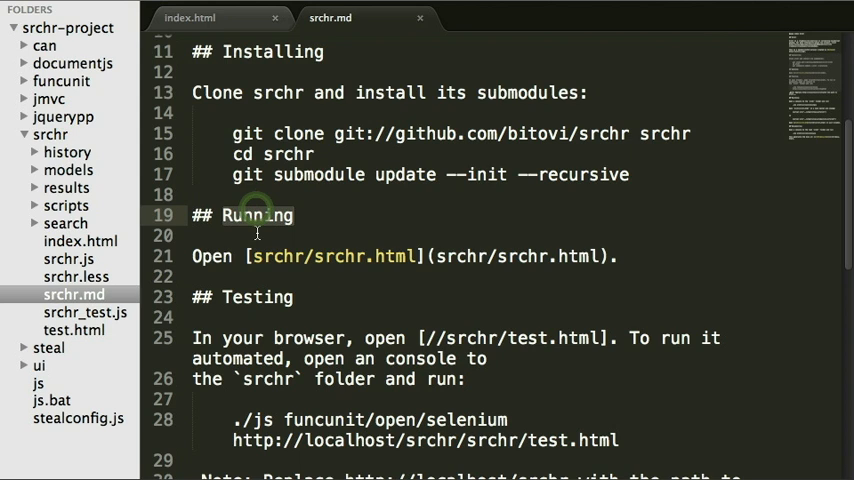
scroll(down, 3)
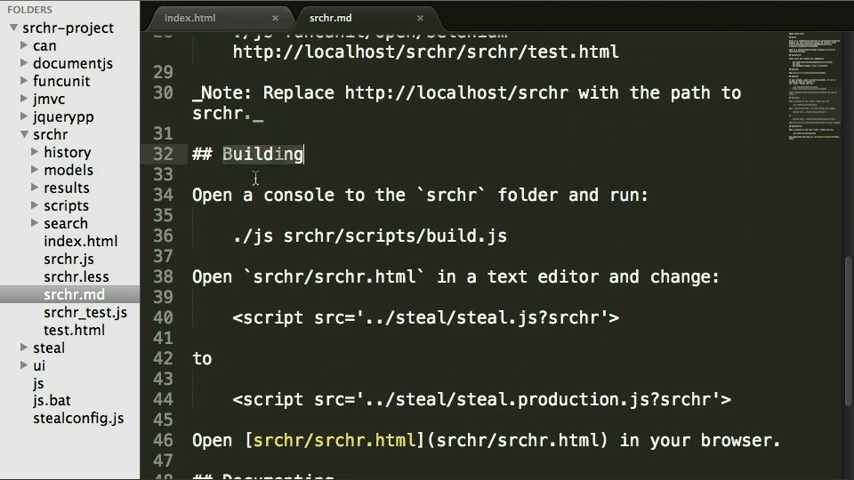
scroll(down, 3)
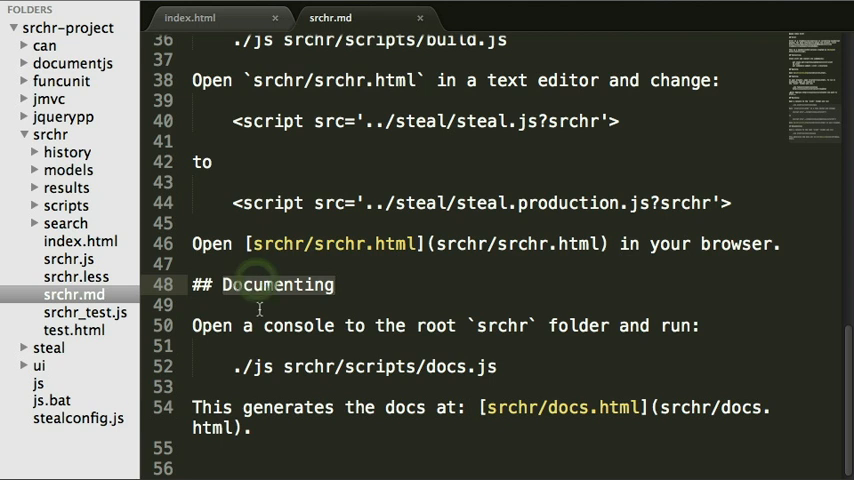
Review the srchr_test.js test file, selecting its opening block.
click(84, 312)
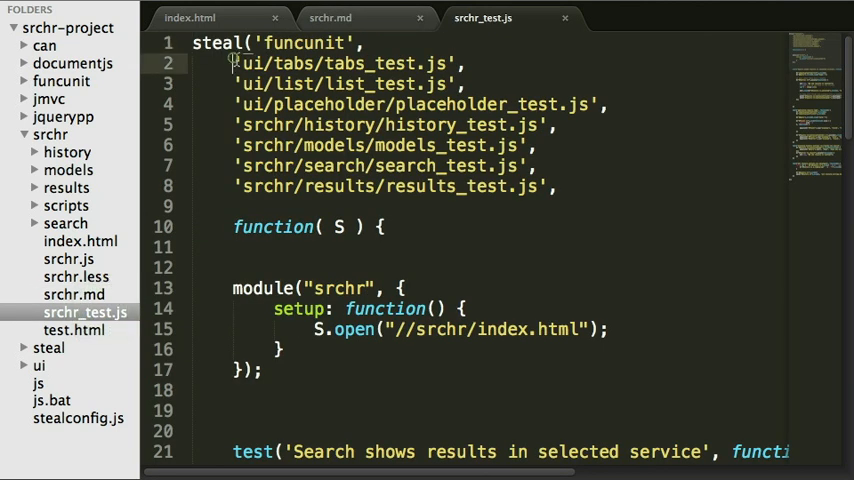
drag(232, 64, 556, 188)
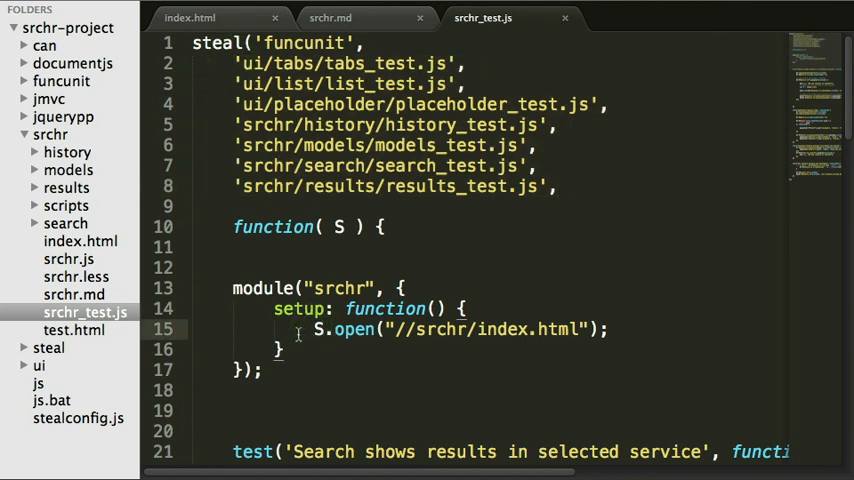
scroll(down, 3)
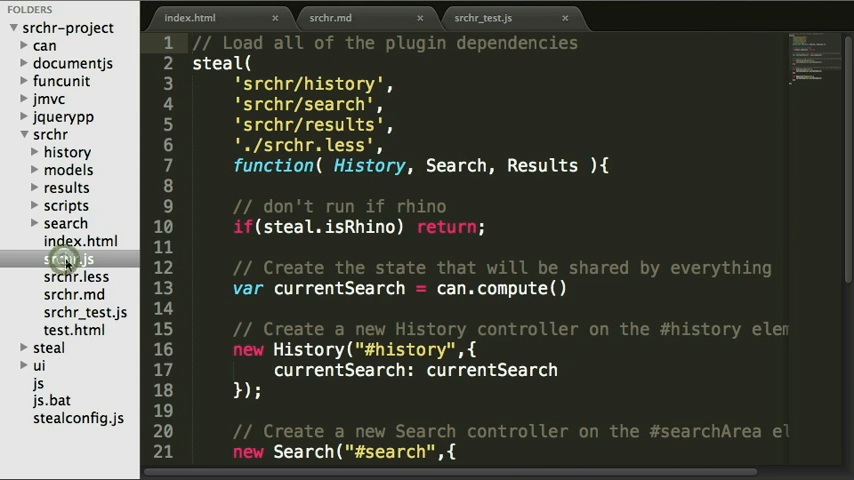
Review srchr.js, which loads history, search and results and creates the controllers.
double_click(336, 288)
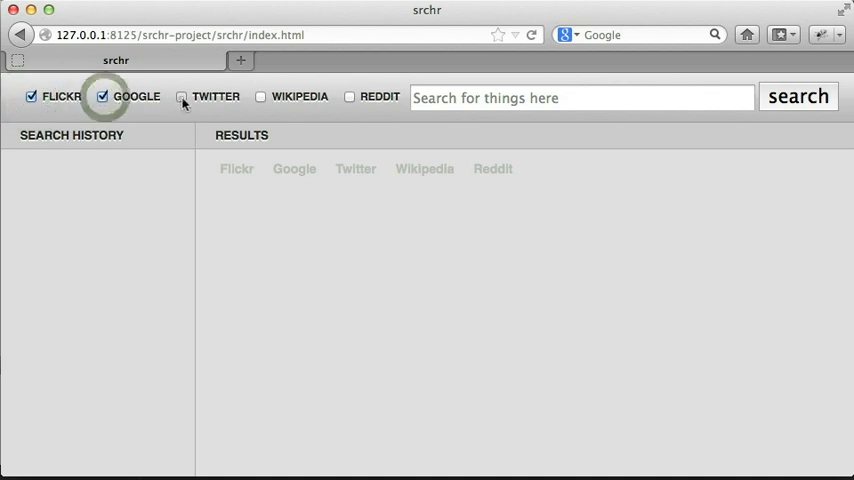
Try a 'do' search in the running srchr app and view the test results page.
text(do)
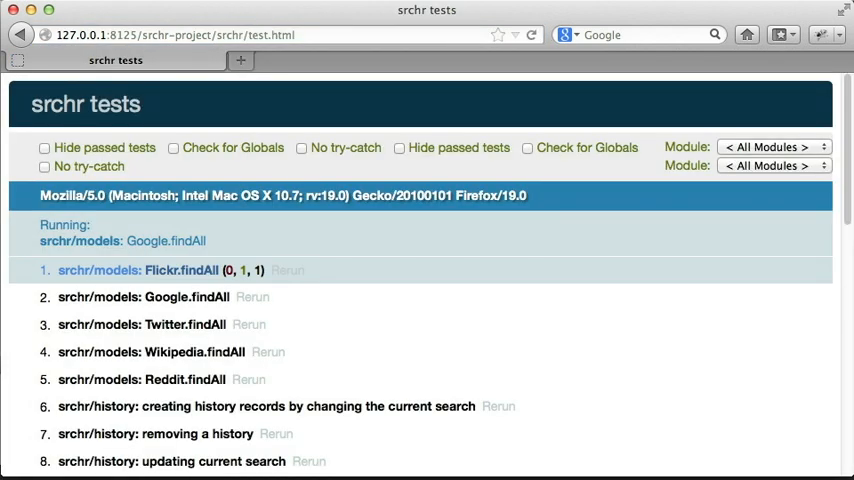
scroll(down, 3)
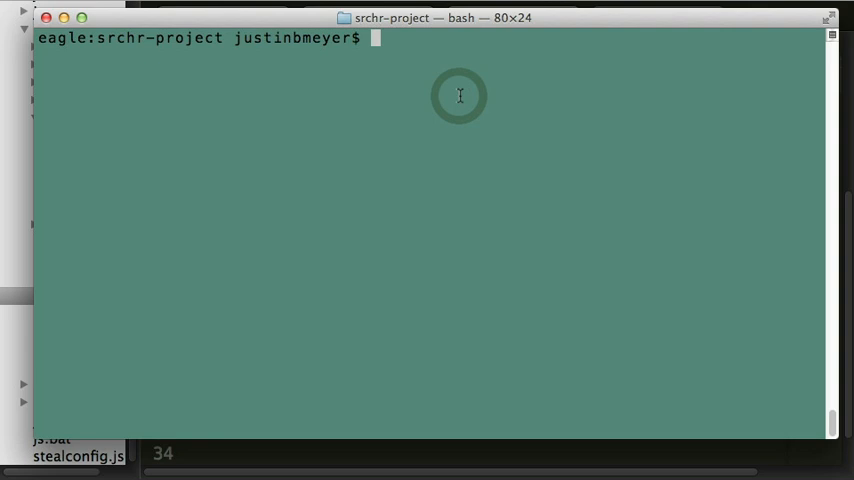
Run the srchr build script to produce production.js and production.css.
text(./js sr)
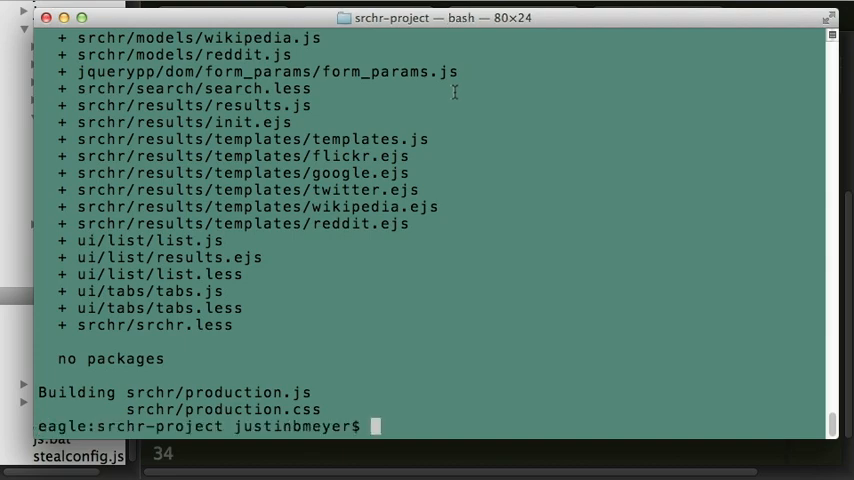
click(80, 244)
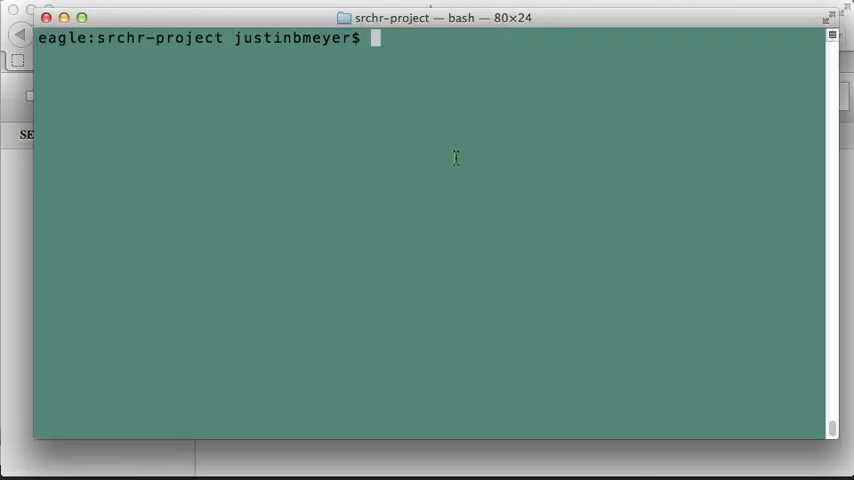
Run ./js srchr/scripts/docs.js to generate the project documentation.
text(./js srchr/scripts/docs.js)
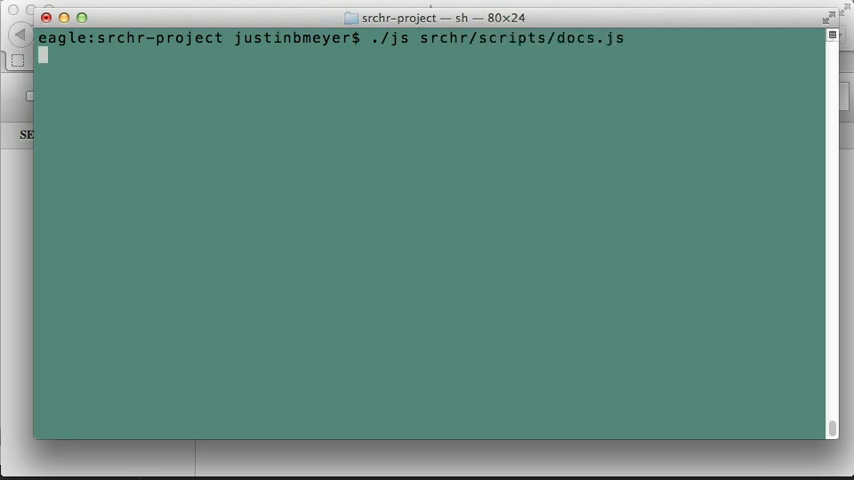
key(return)
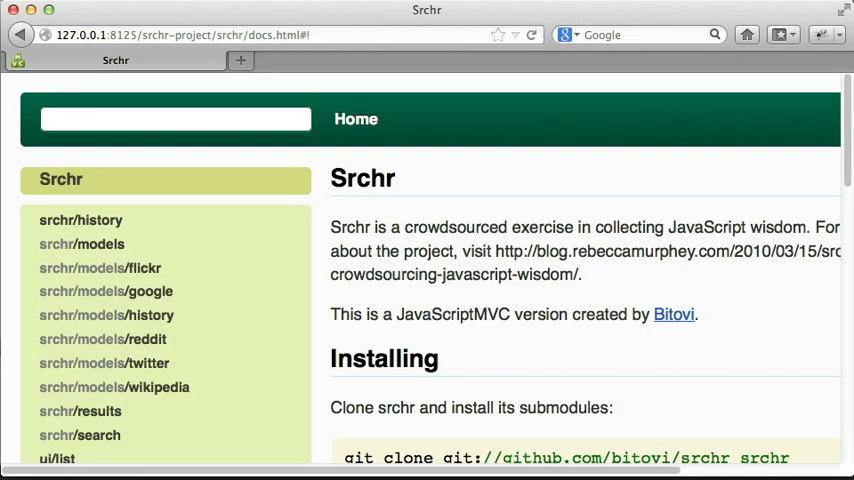
Scroll the ui/tabs docs page down to its working Flickr, Yahoo and Upcoming demo.
scroll(down, 3)
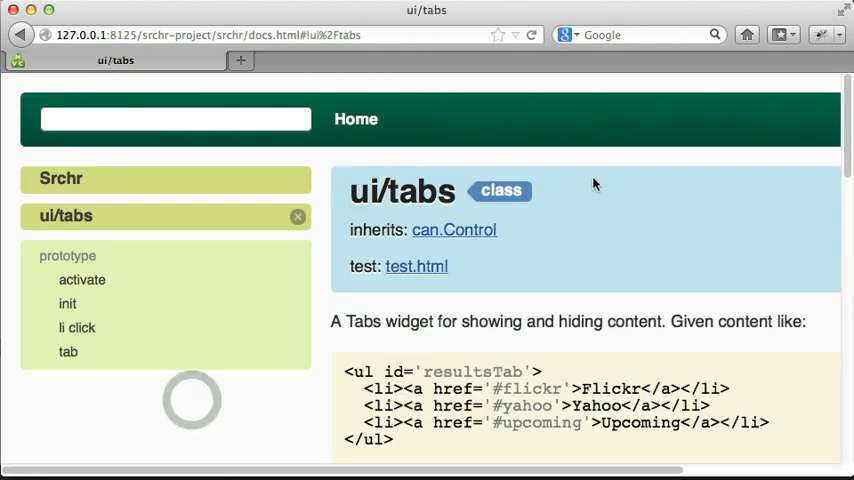
scroll(down, 3)
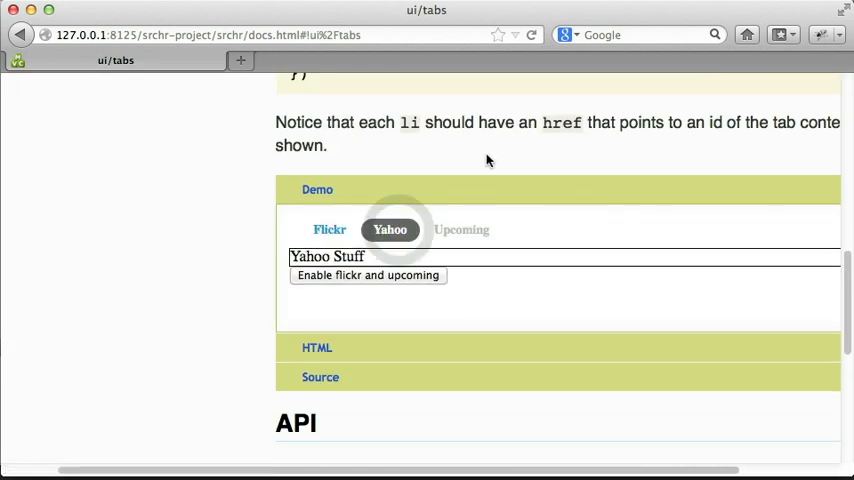